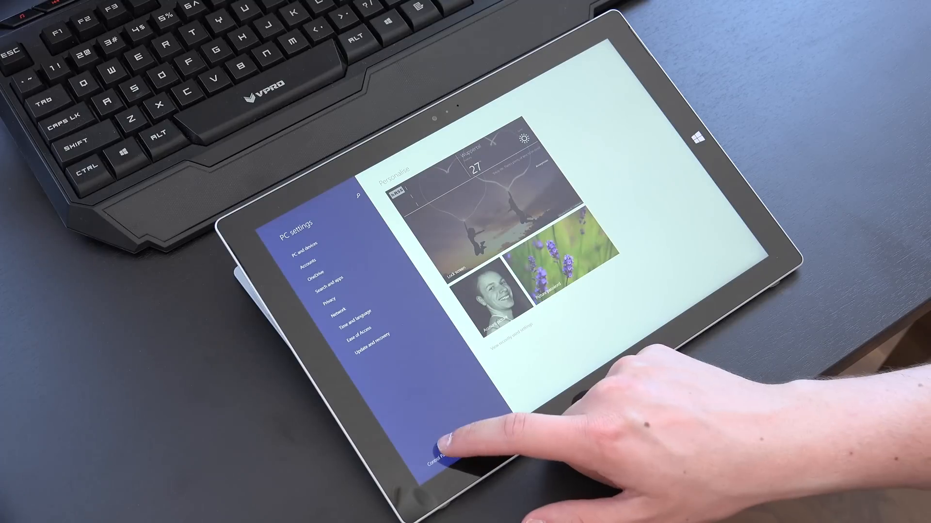
Open the full Control Panel on the desktop from the PC settings link.
{"action": "left_click", "coordinate": [438, 466]}
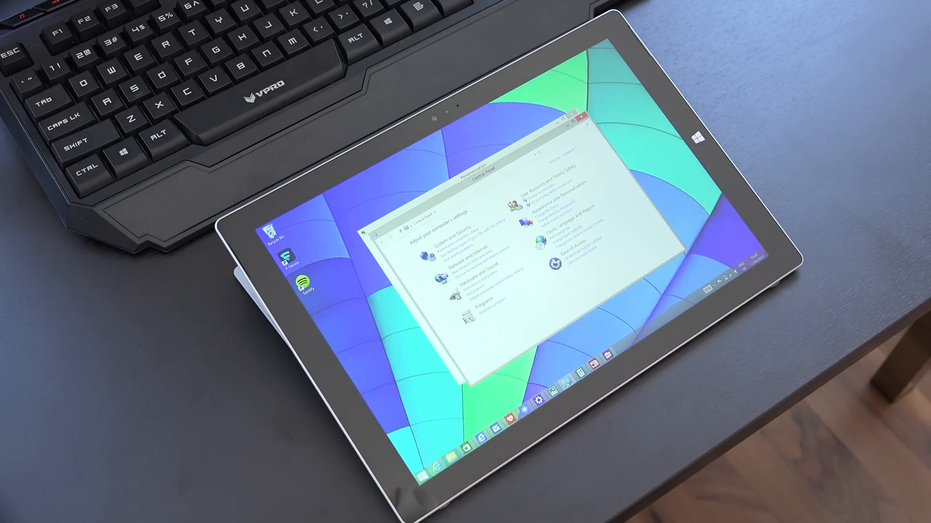